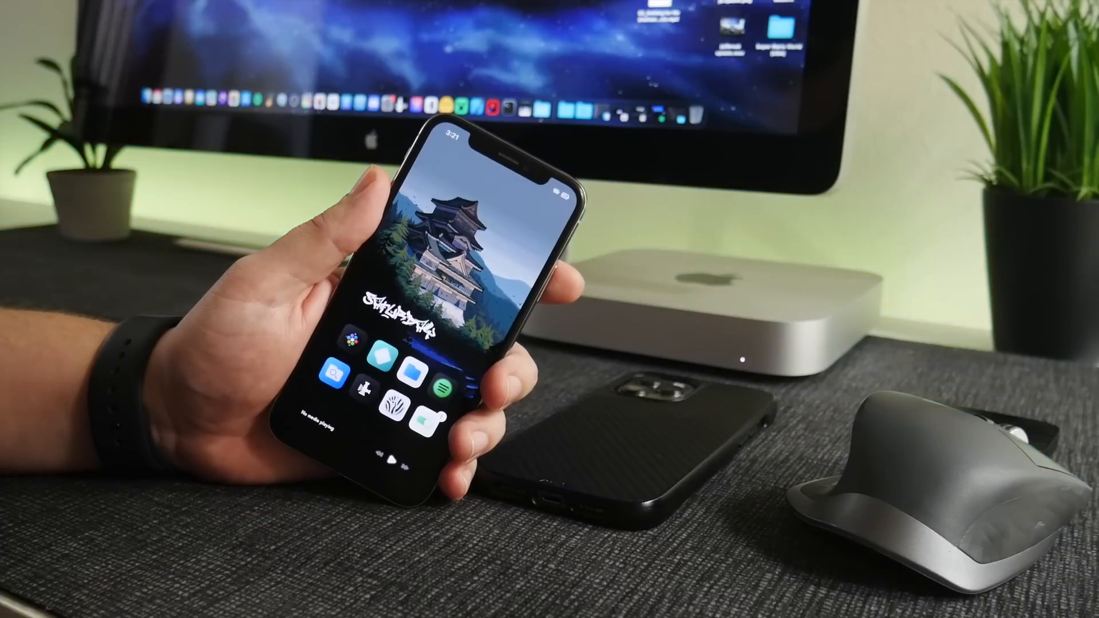
- Show the General page listing About, Software Update and iPhone Storage in Settings
{"action": "left_click", "coordinate": [287, 542]}
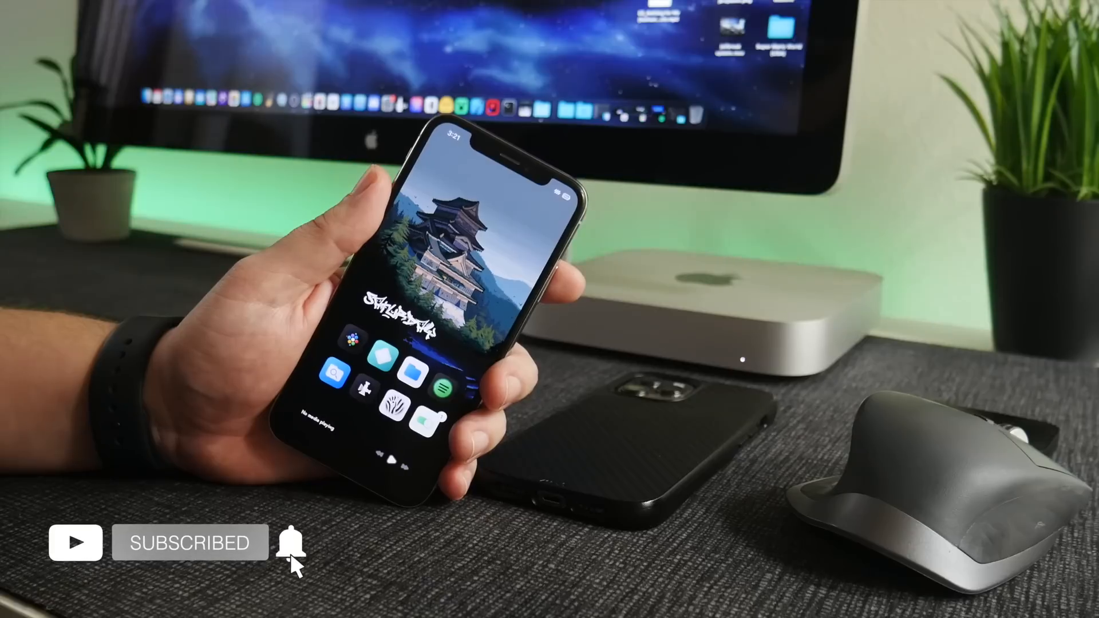
{"action": "left_click", "coordinate": [290, 542]}
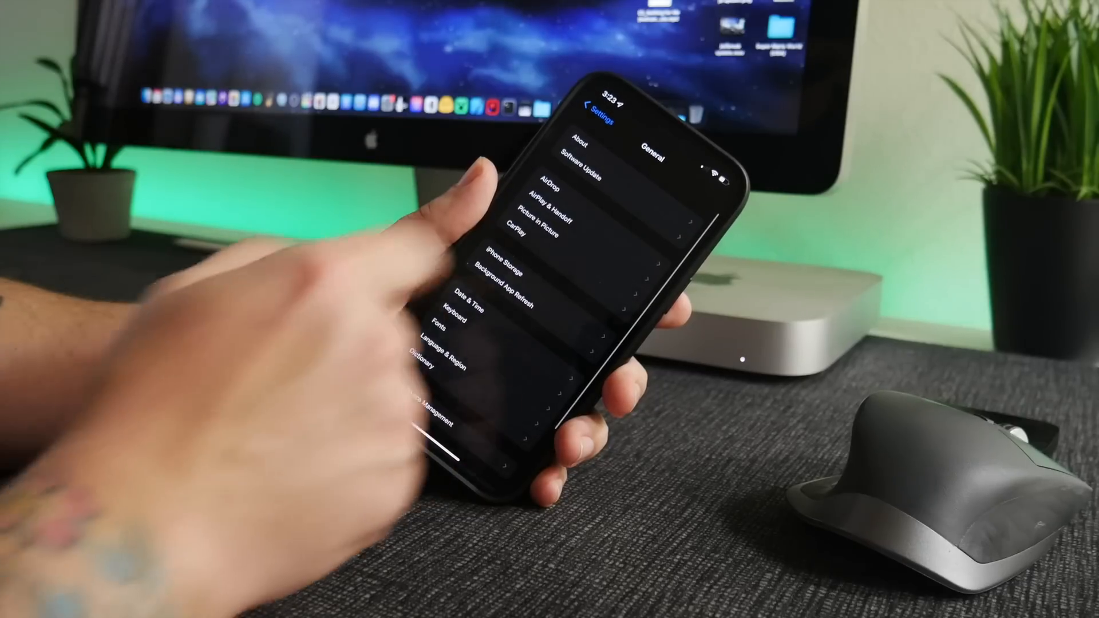
{"action": "left_click", "coordinate": [581, 158]}
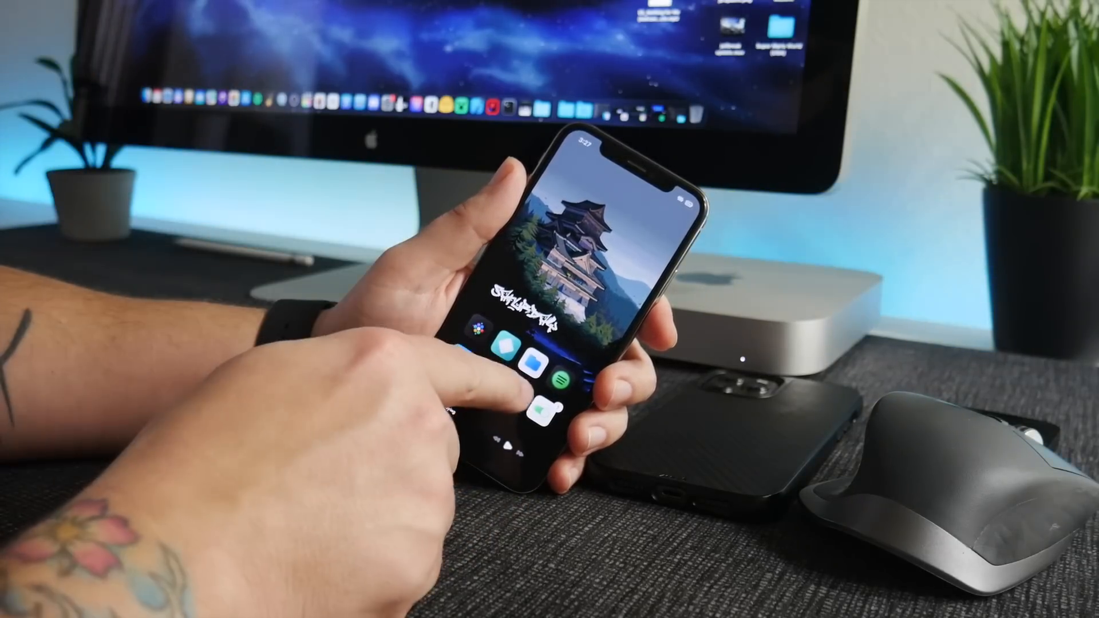
{"action": "left_click", "coordinate": [548, 406]}
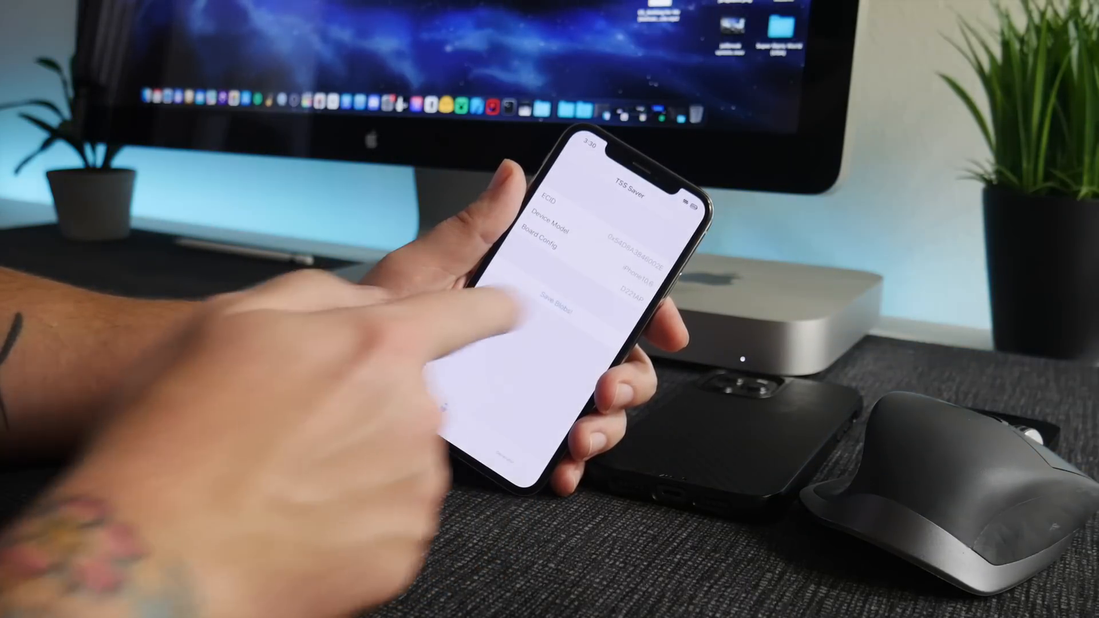
- Save this iPhone's SHSH blobs and view the web list of saved blob files
{"action": "left_click", "coordinate": [553, 301]}
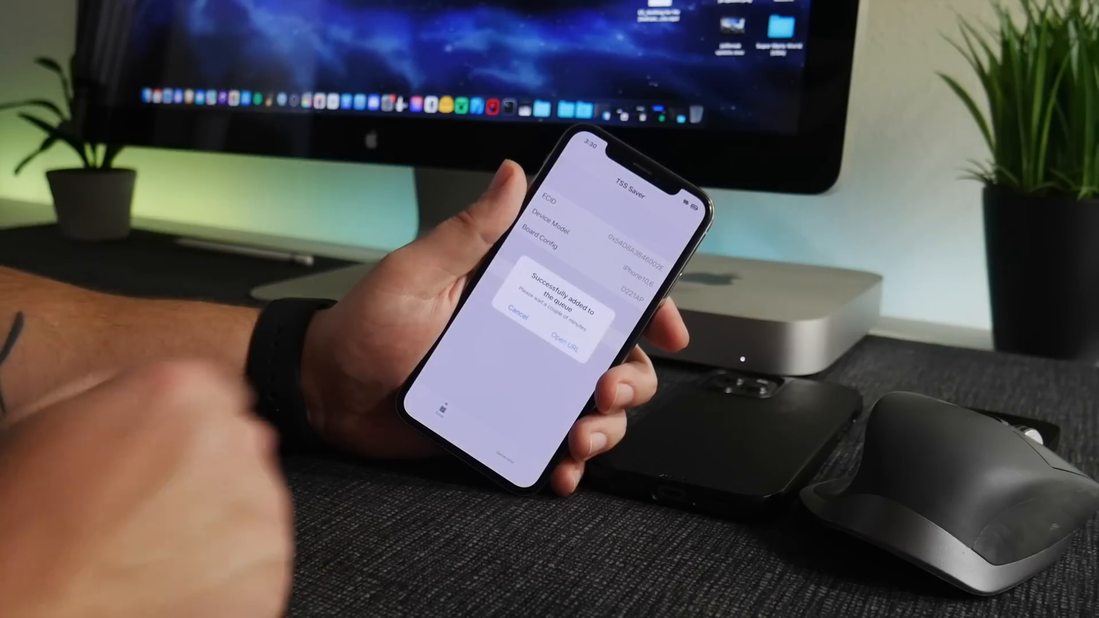
{"action": "left_click", "coordinate": [564, 335]}
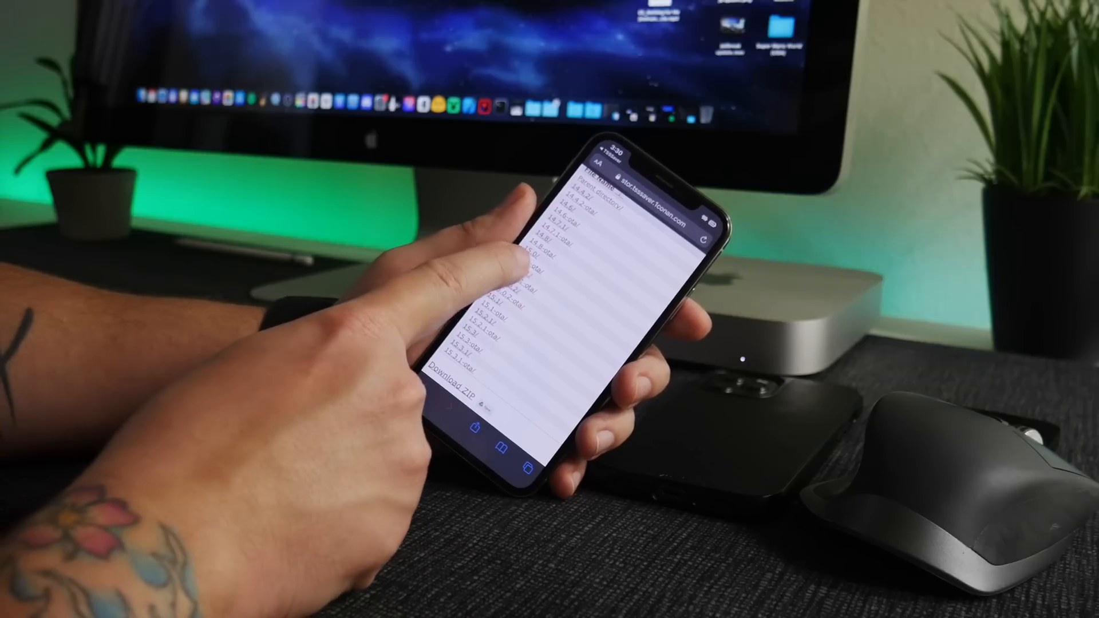
{"action": "scroll", "scroll_direction": "down", "scroll_amount": 3}
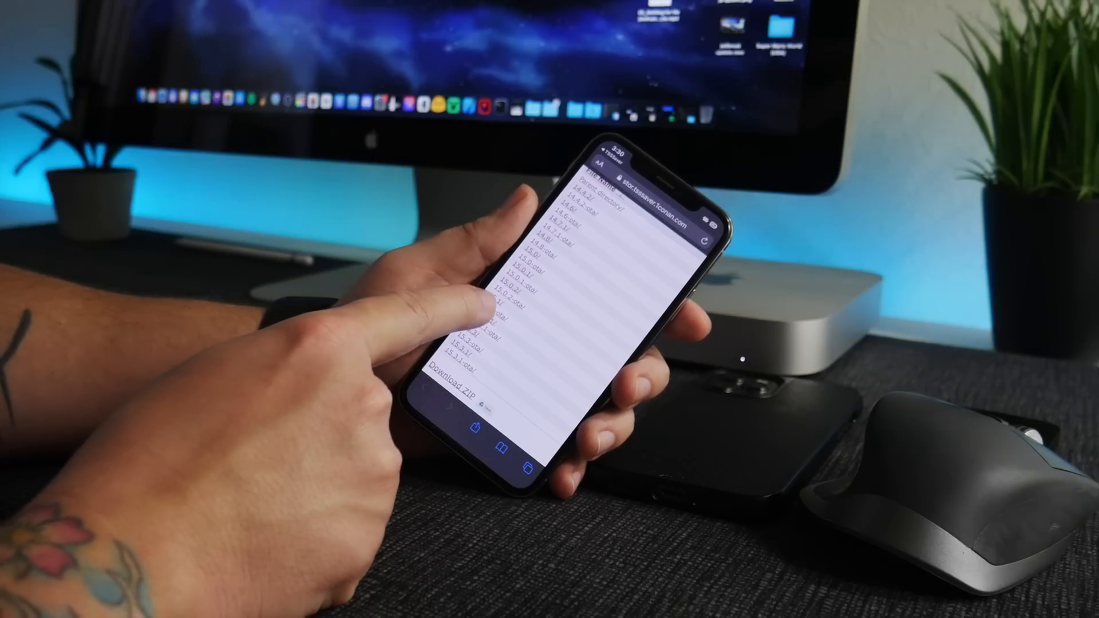